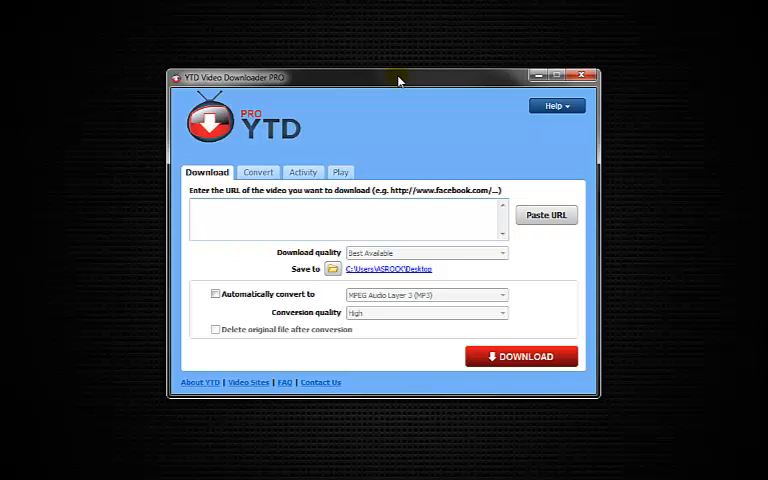
mouse_move(396, 80)
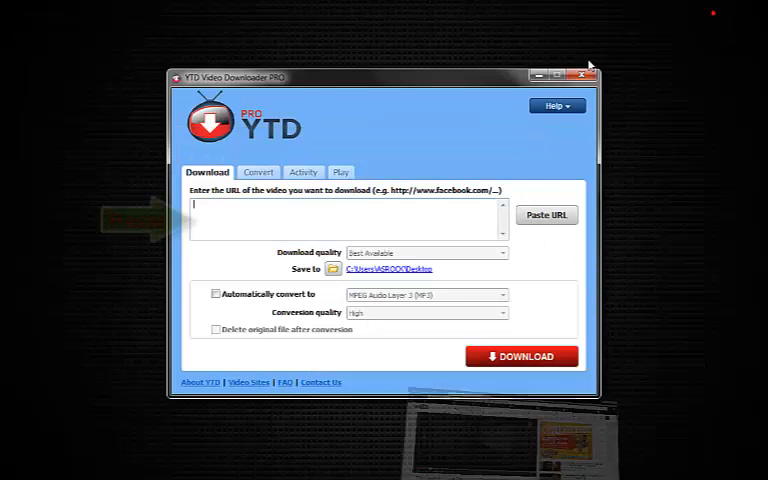
Paste the Equalizer trailer's YouTube URL and start downloading it to the Desktop.
left_click(546, 216)
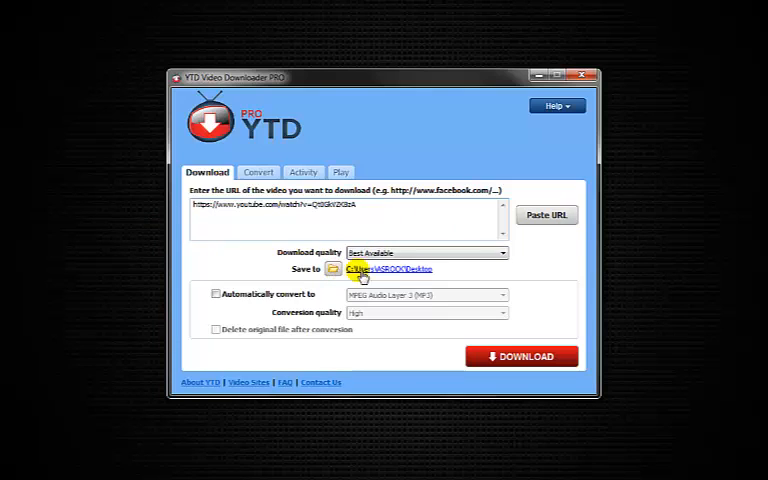
left_click(520, 356)
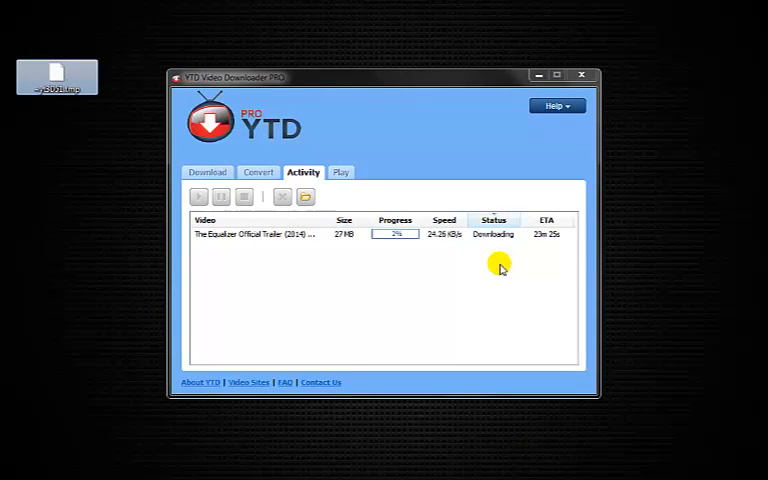
Play the downloaded Equalizer trailer MP4 from the desktop in Windows Media Player.
left_click(208, 220)
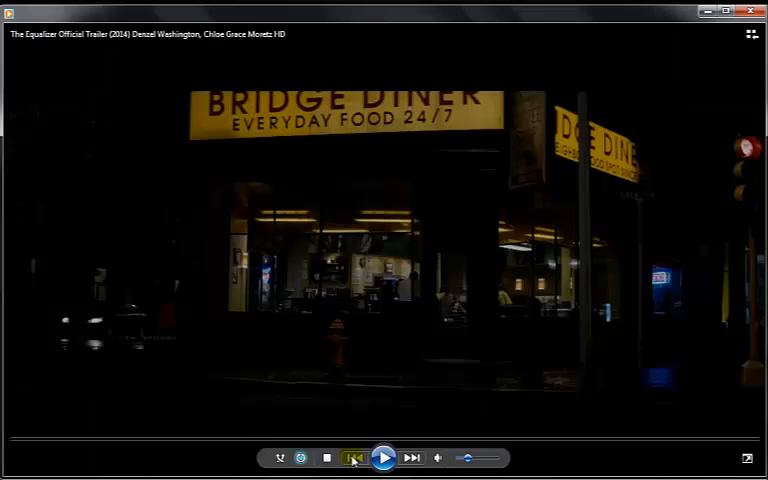
left_click(384, 456)
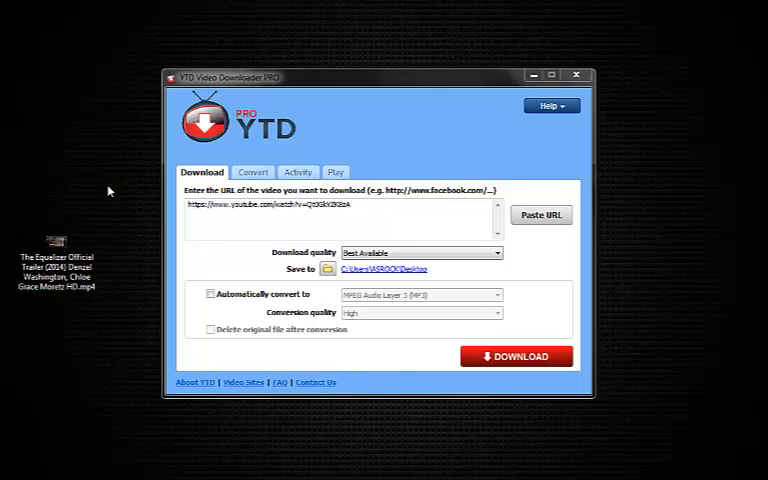
Load the Equalizer trailer MP4 from the Desktop as the Convert source file.
left_click(252, 172)
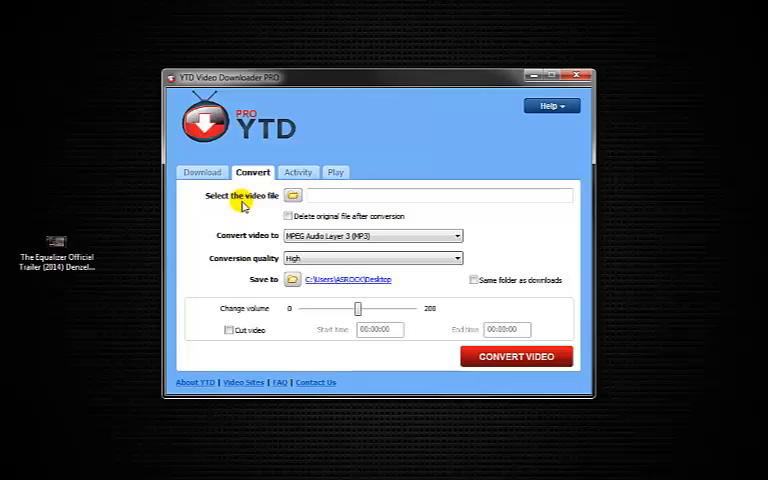
left_click(292, 196)
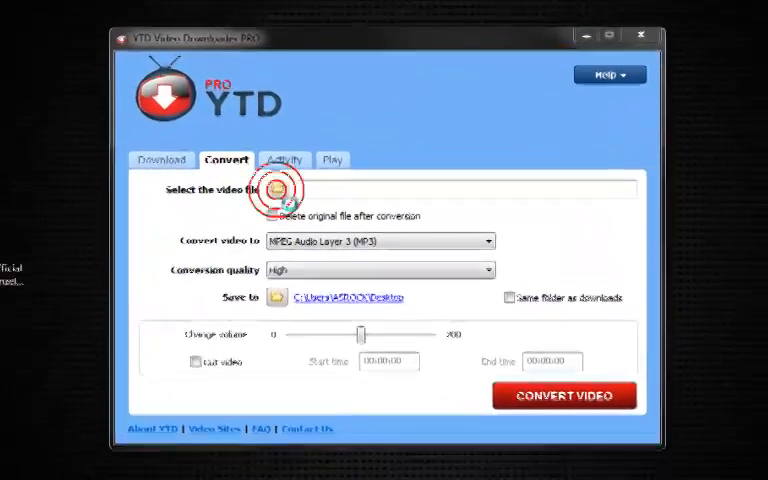
left_click(276, 188)
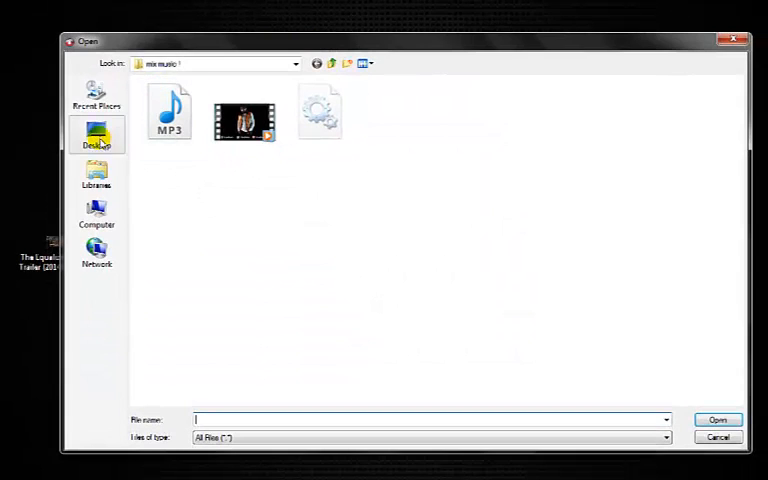
left_click(96, 134)
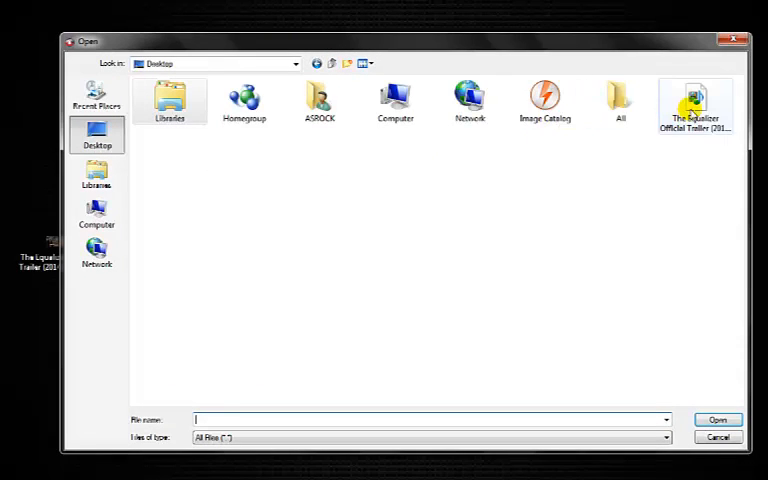
left_click(696, 100)
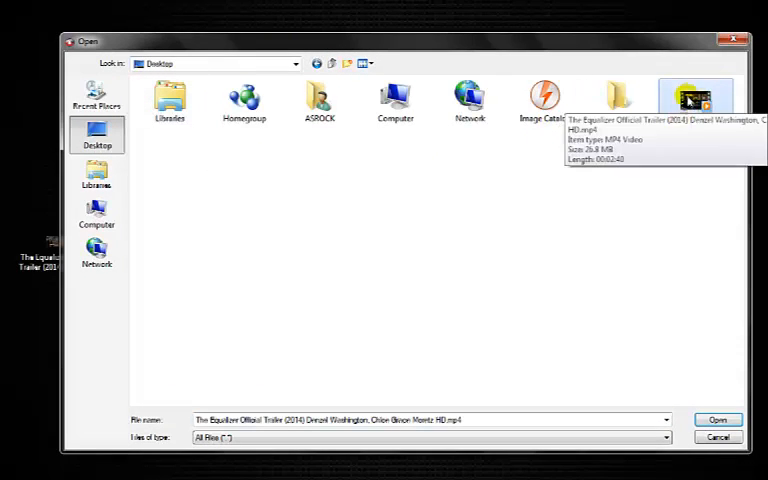
left_click(718, 420)
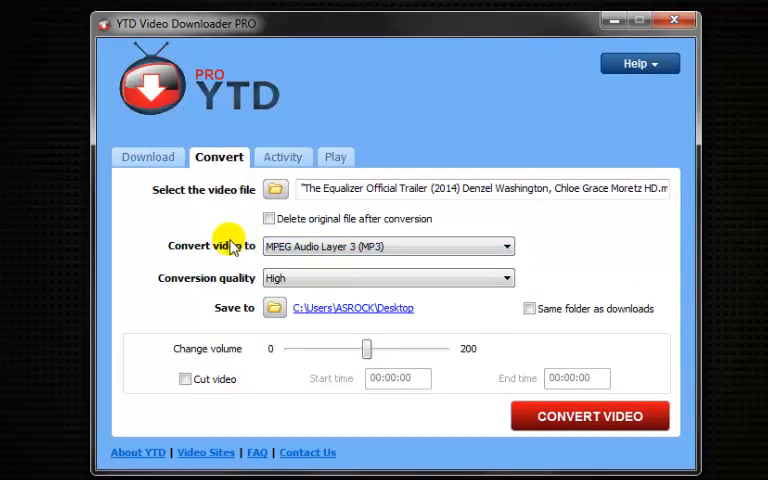
Convert the trailer to MP3 at High quality and let it run to Completed.
left_click(504, 246)
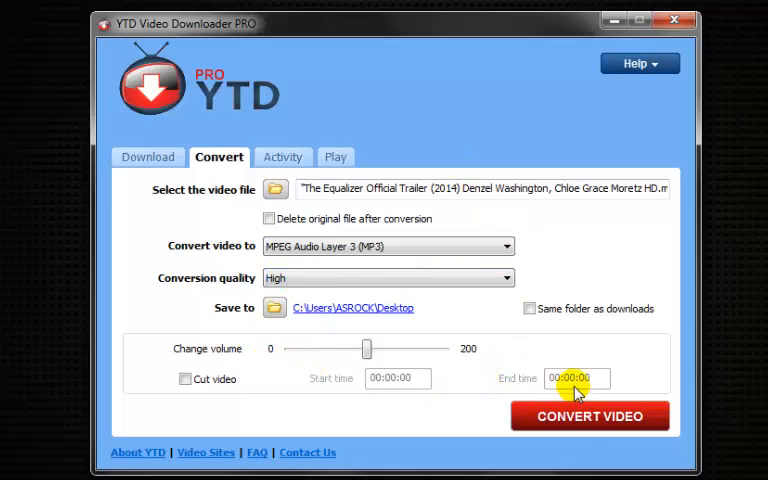
left_click(590, 416)
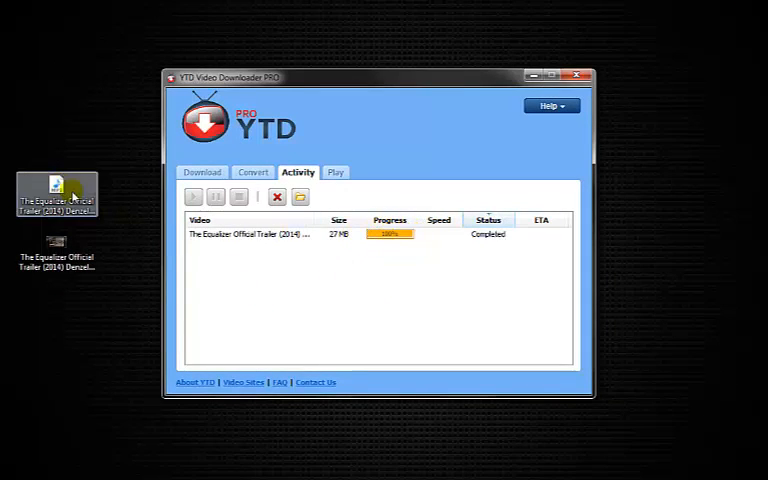
left_click(56, 196)
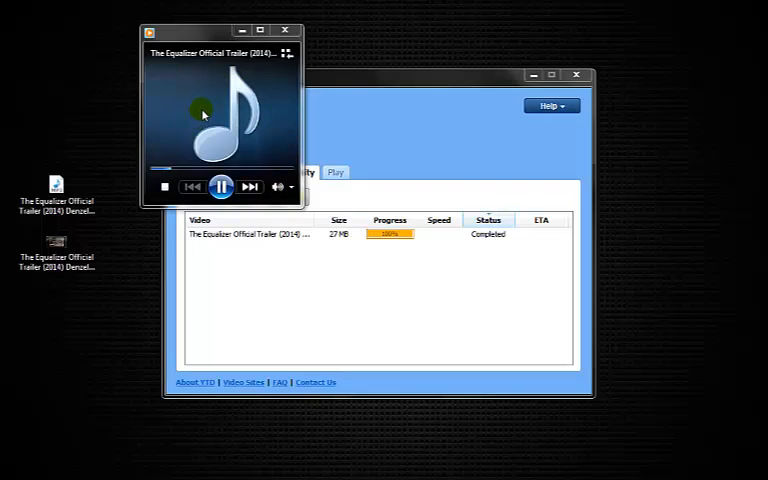
mouse_move(282, 148)
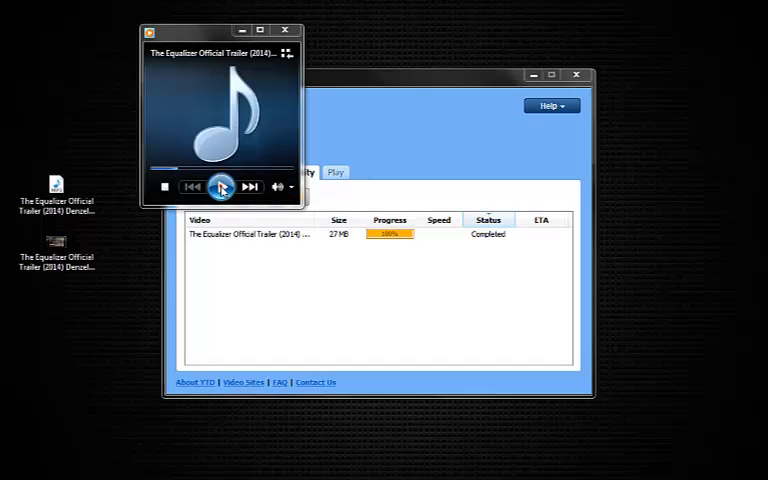
left_click(286, 30)
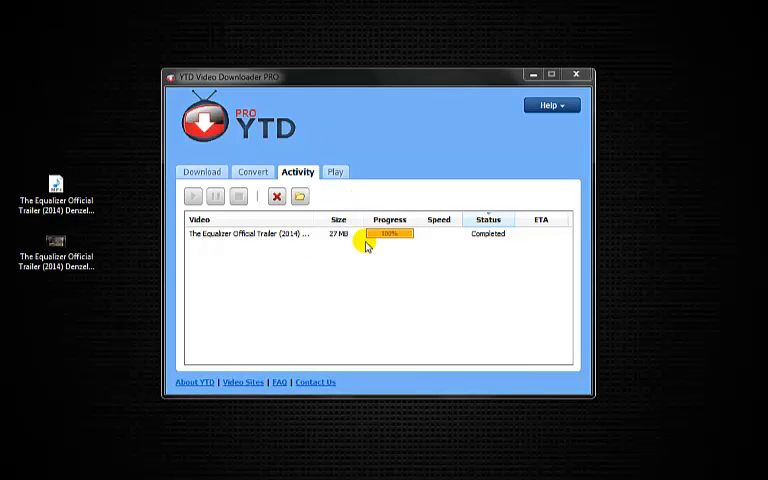